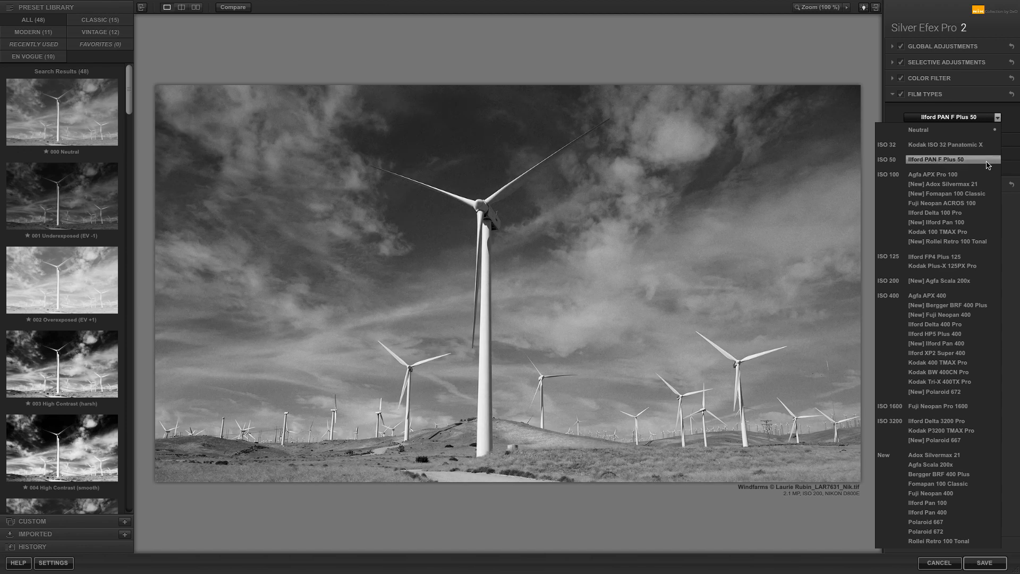
Preview Adox Silvermax 21, then choose Fuji Neopan ACROS 100 as the film type
click(944, 183)
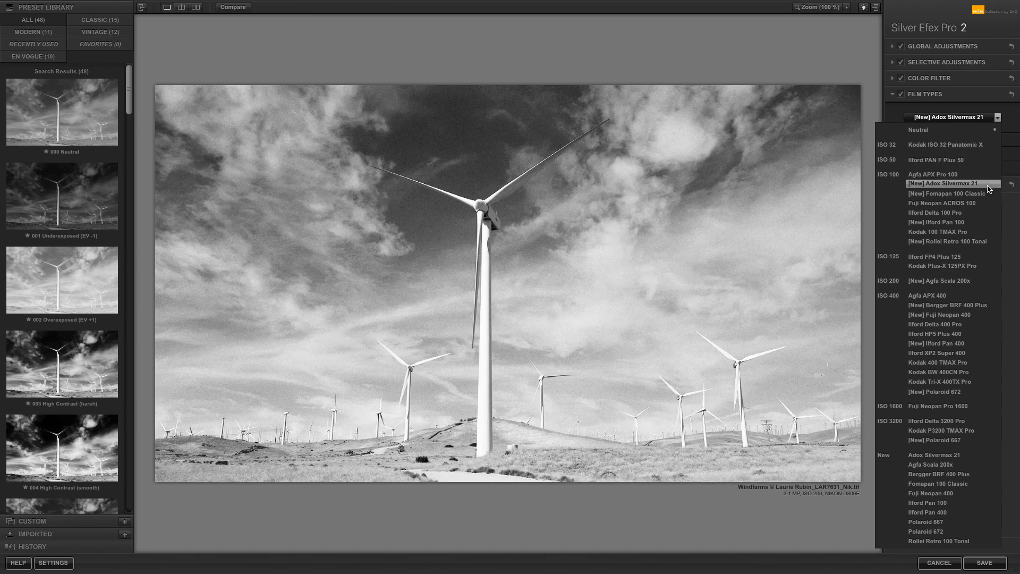
click(942, 203)
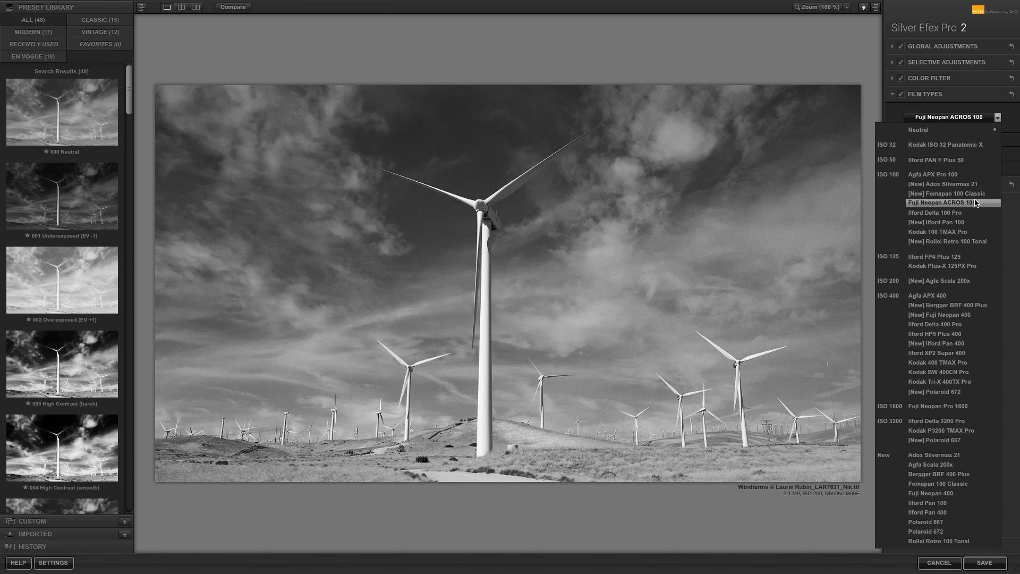
click(951, 203)
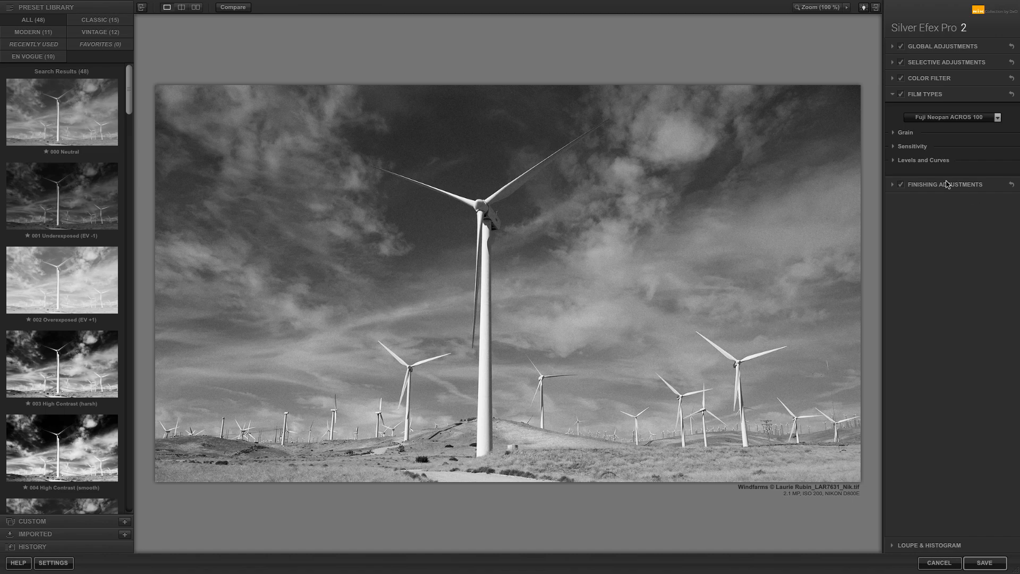
Expand the ACROS film's Grain, Sensitivity and Levels and Curves sections for review
click(905, 133)
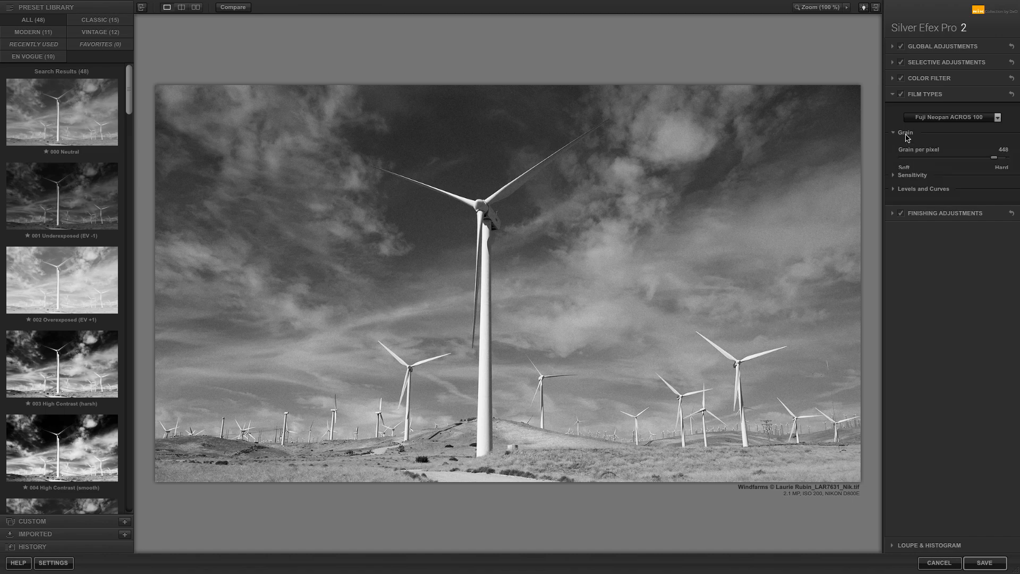
click(894, 175)
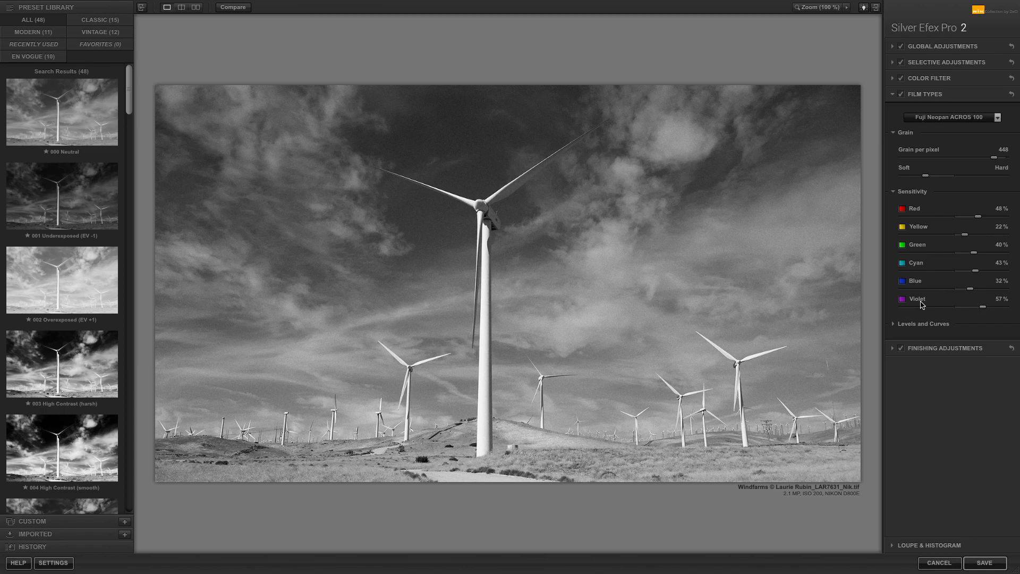
click(923, 323)
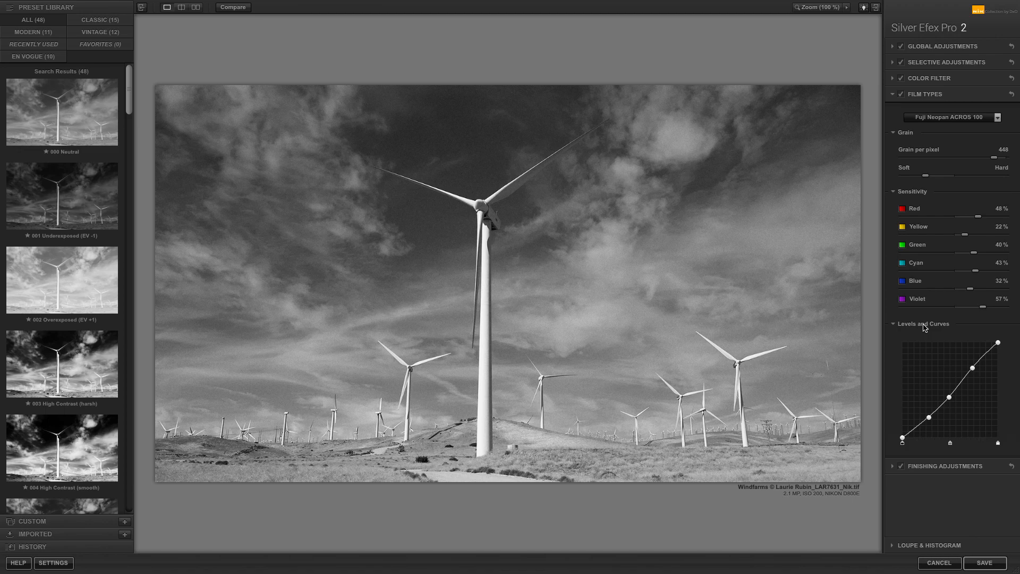
mouse_move(933, 326)
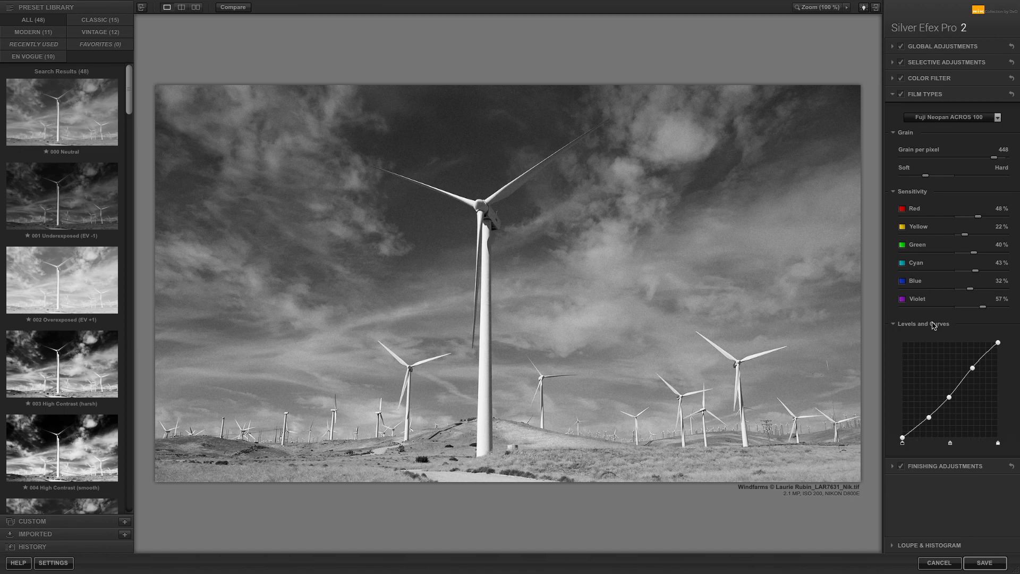
mouse_move(969, 293)
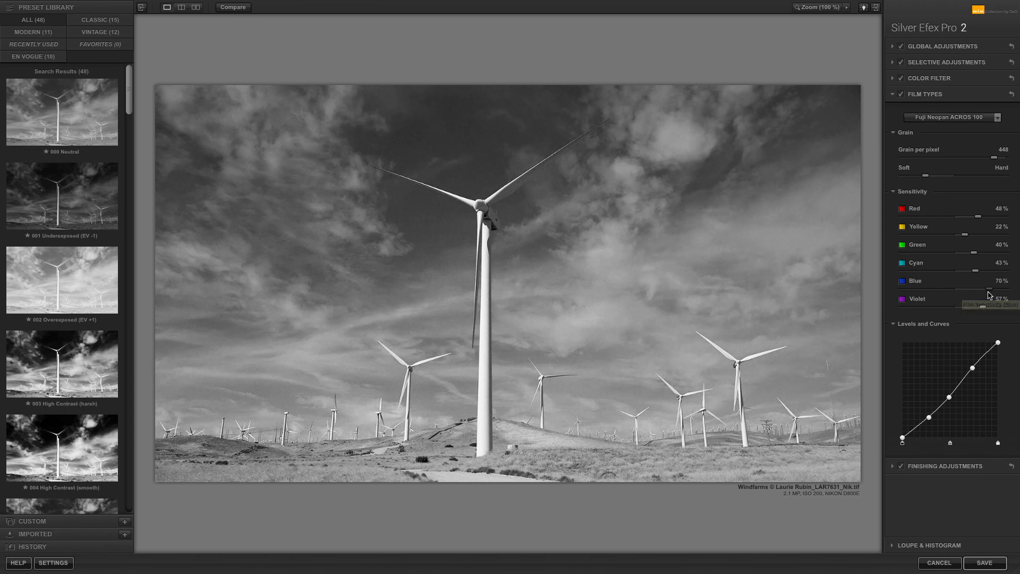
Lower blue sensitivity to 5% to darken the sky, then collapse Film Types
drag(979, 288, 909, 288)
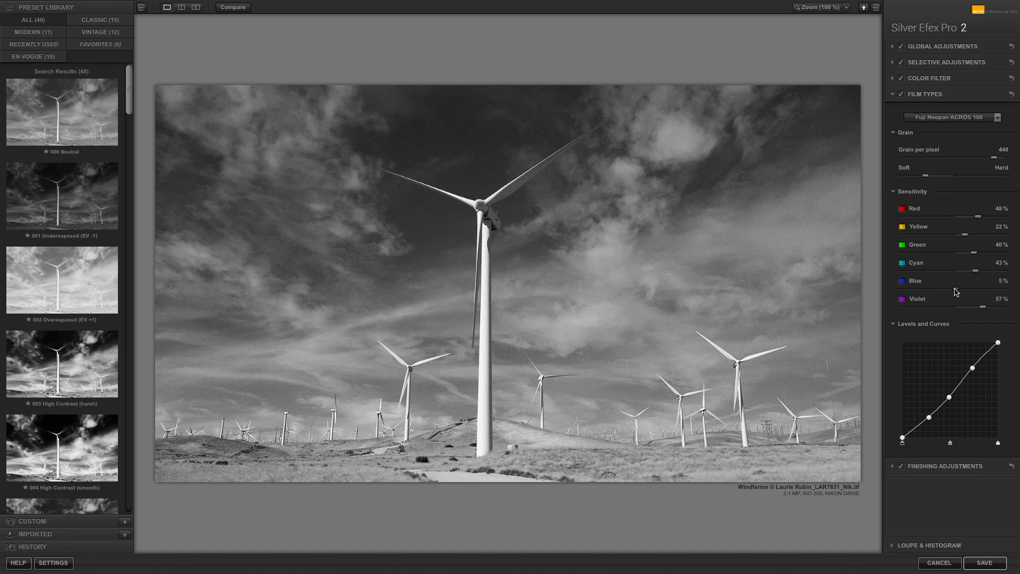
click(925, 94)
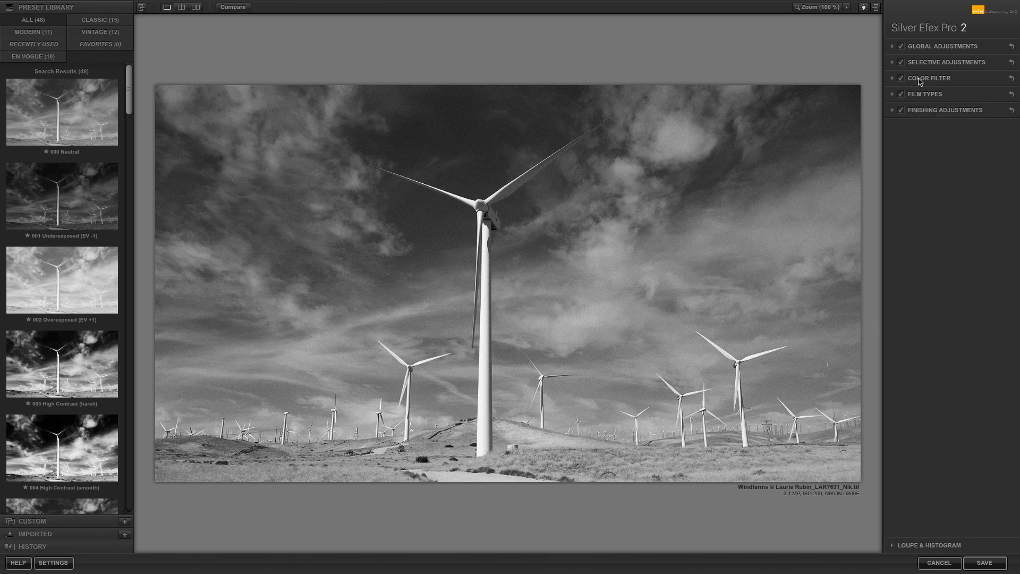
Expand Color Filter and try the blue filter swatch on the image
click(929, 78)
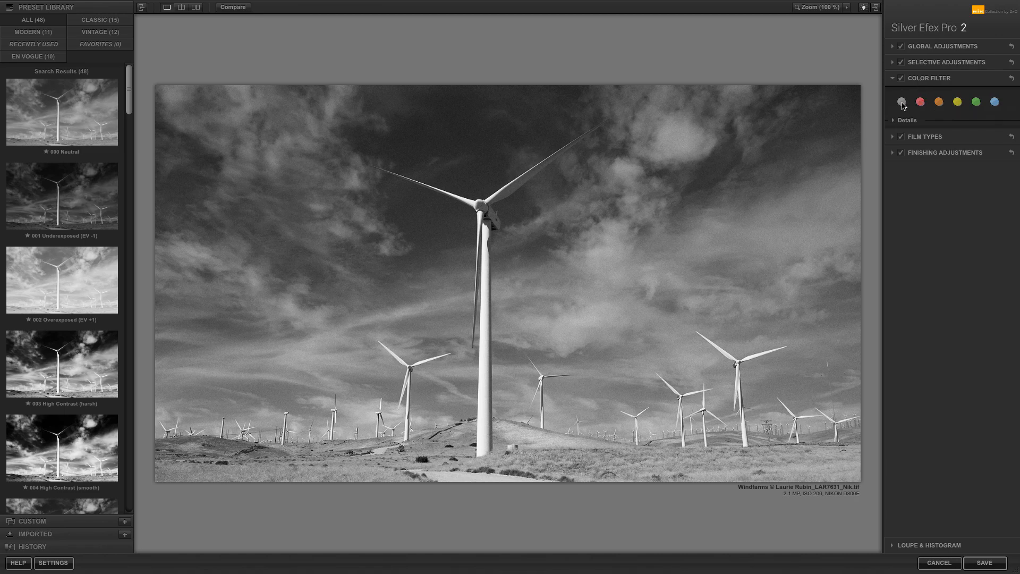
click(902, 102)
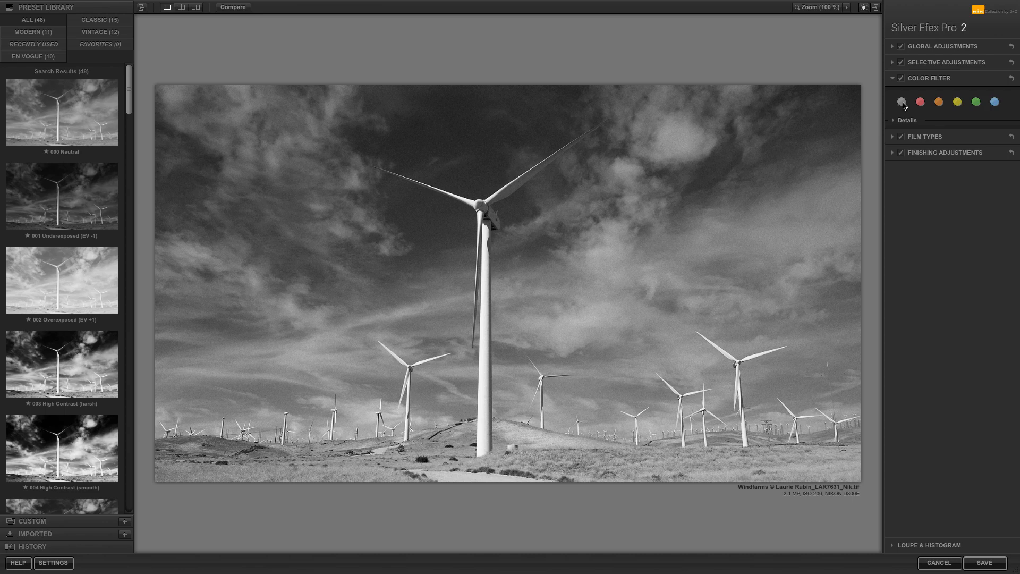
click(994, 101)
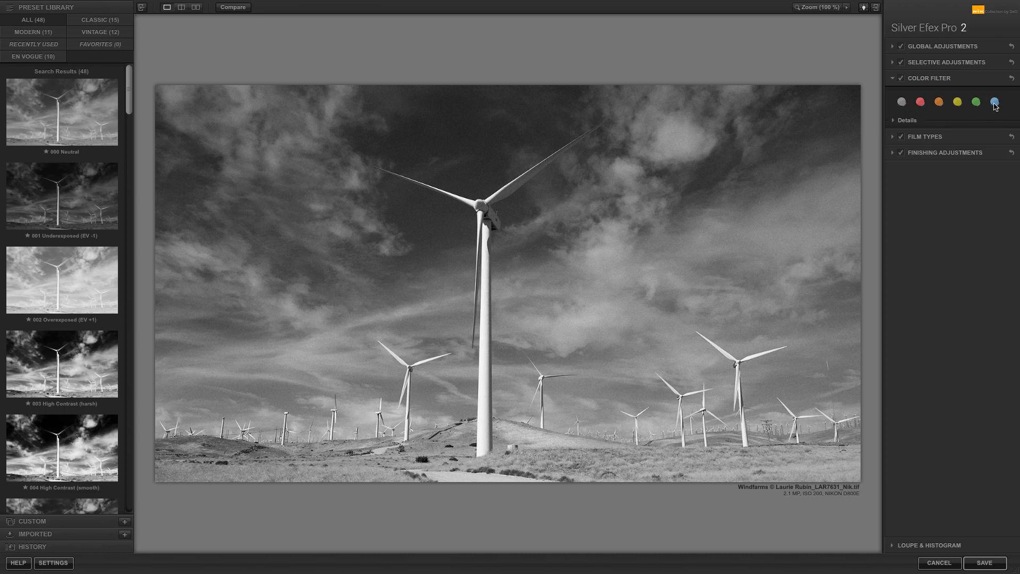
click(994, 101)
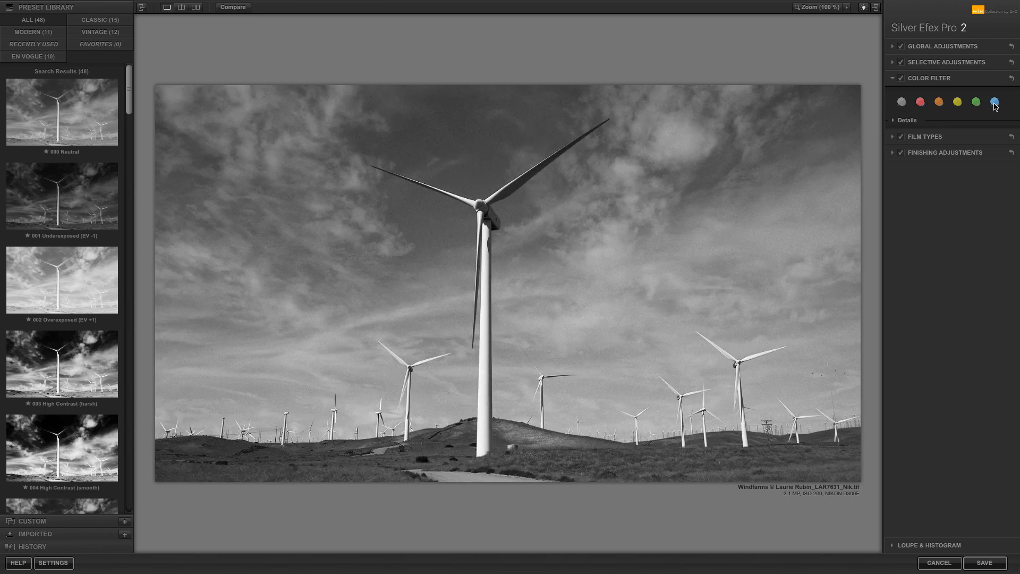
Apply the red color filter to darken the sky and show its Details
click(920, 101)
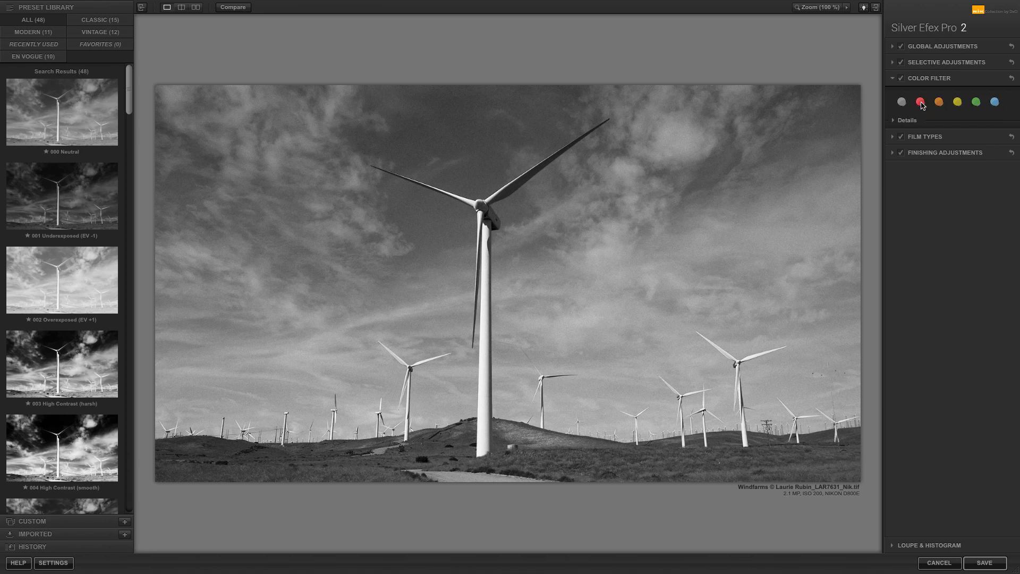
click(920, 102)
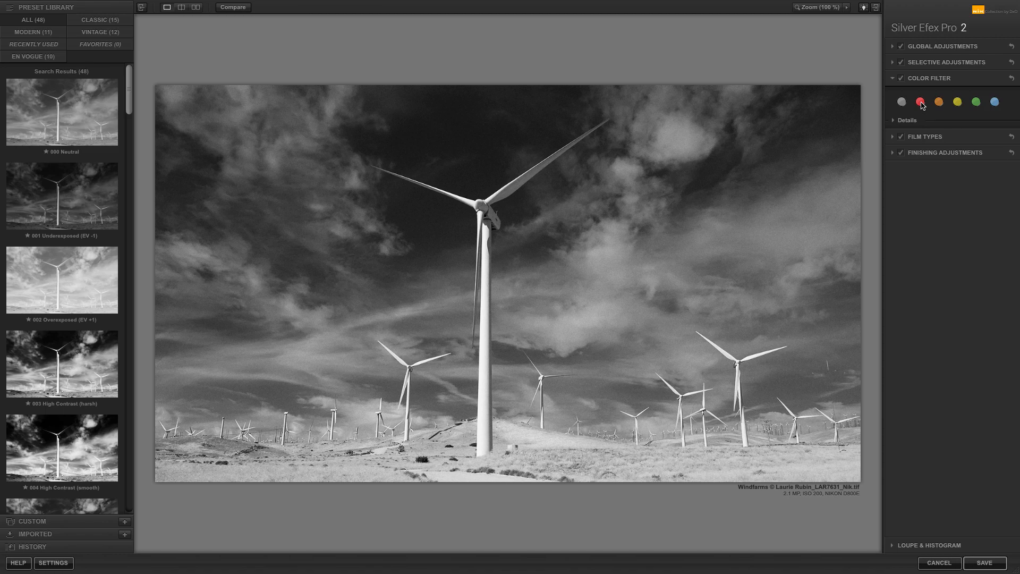
click(893, 120)
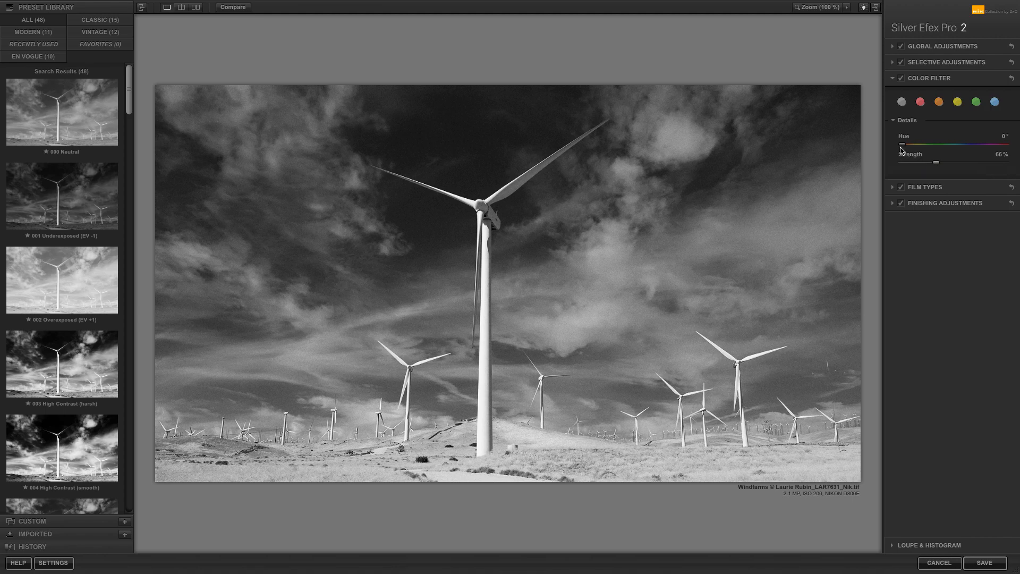
mouse_move(904, 147)
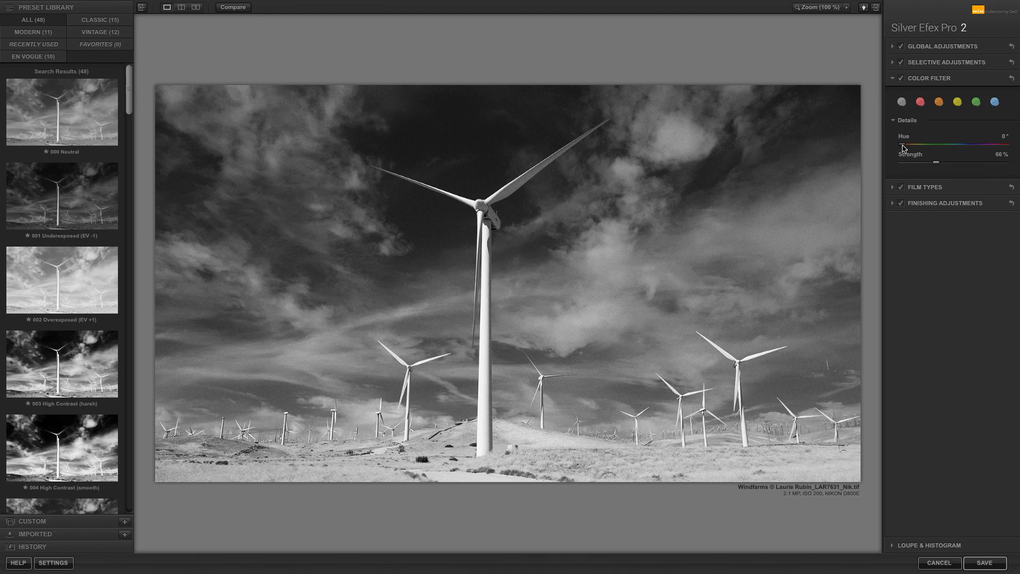
Settle the filter hue at 94° and strength at 85% after overshooting to 194%
drag(901, 144, 1003, 144)
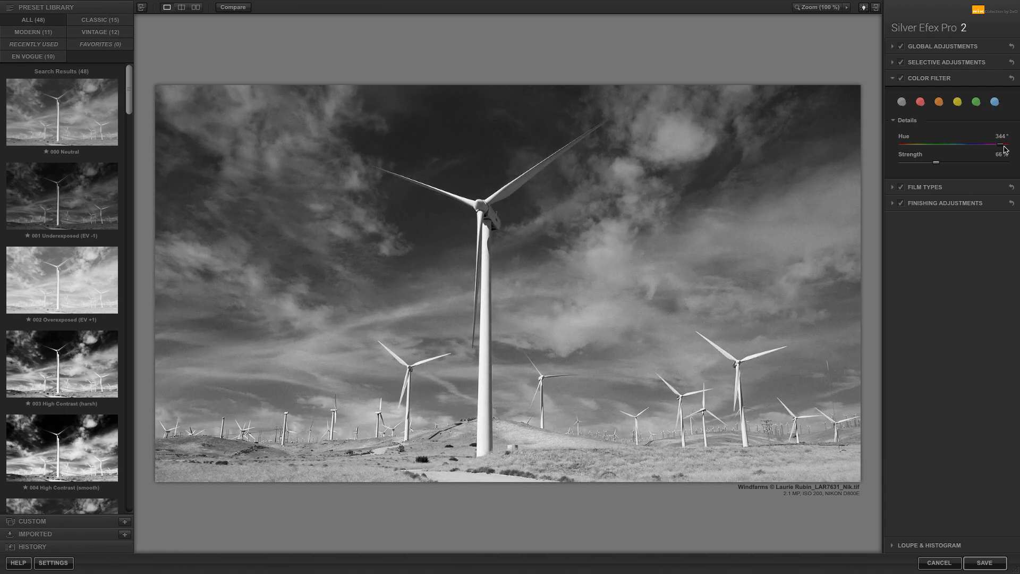
drag(1004, 145, 936, 145)
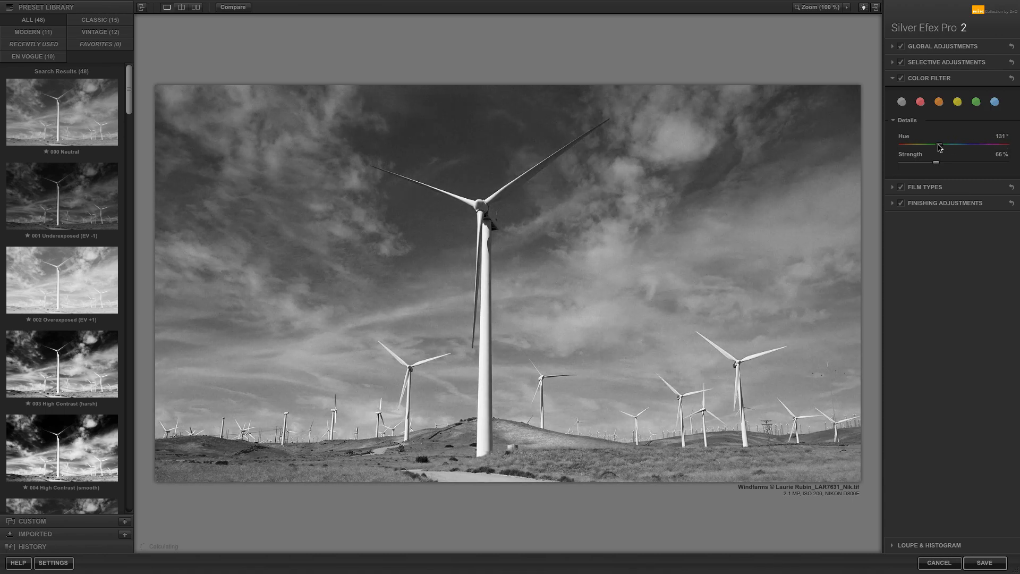
drag(938, 145, 929, 145)
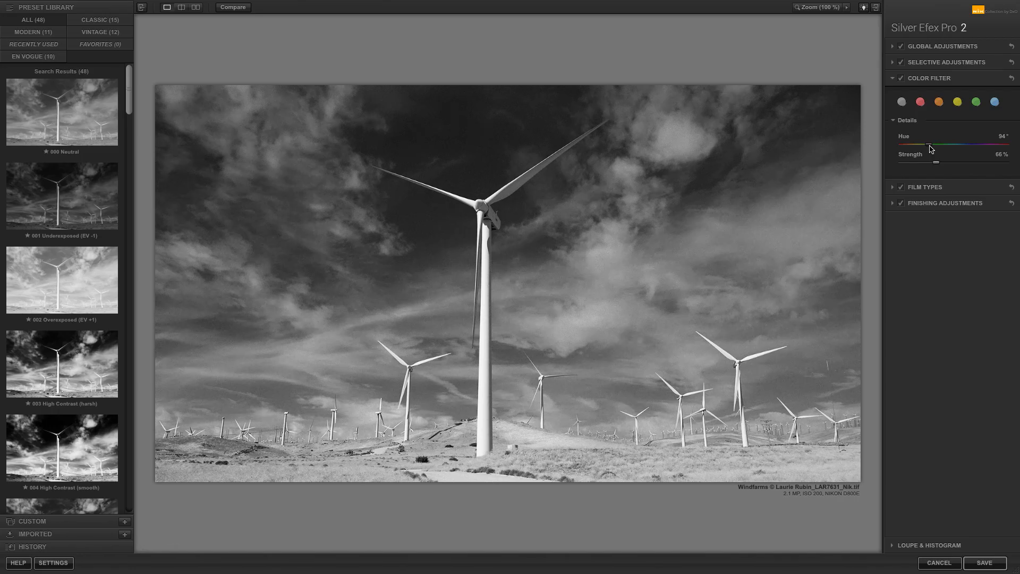
drag(936, 162, 988, 162)
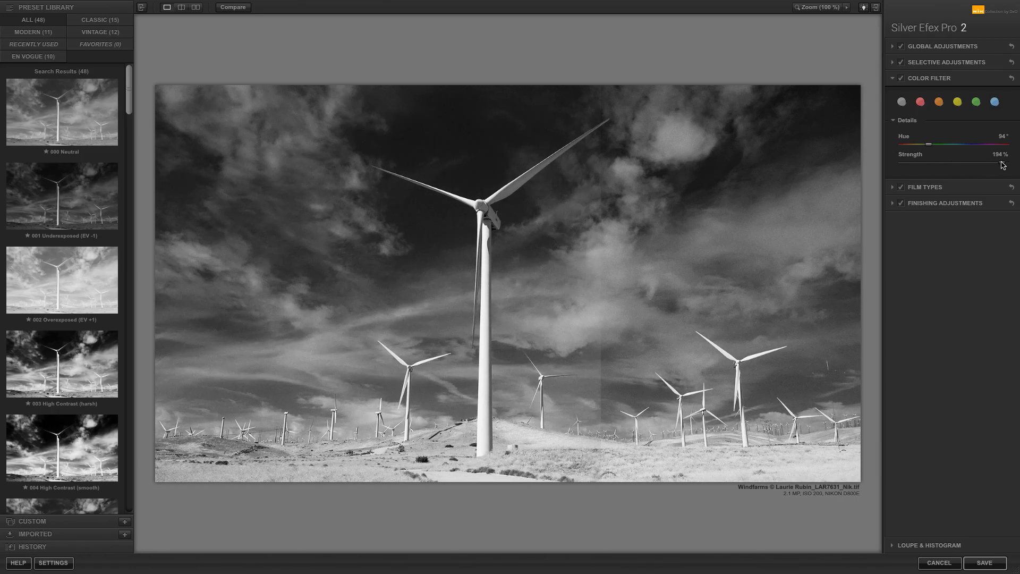
drag(976, 162, 944, 161)
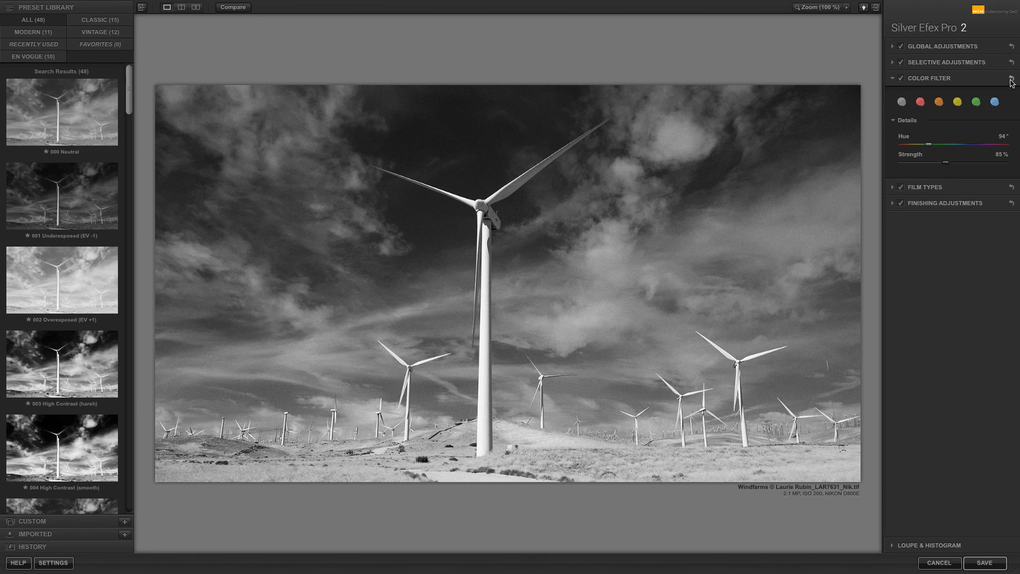
Reset the color filter to defaults, collapse it, and expand Film Types again
click(1011, 78)
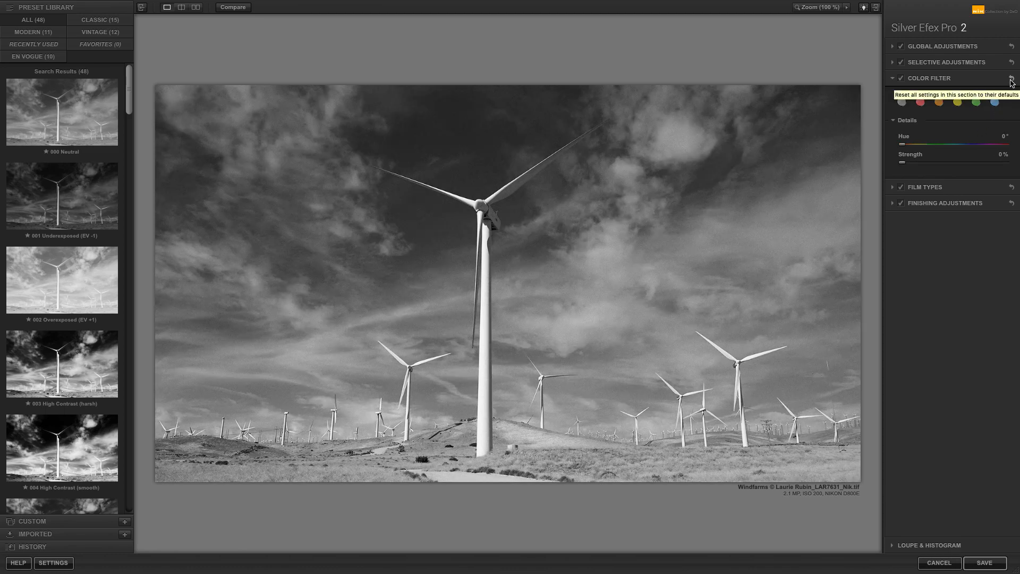
click(892, 78)
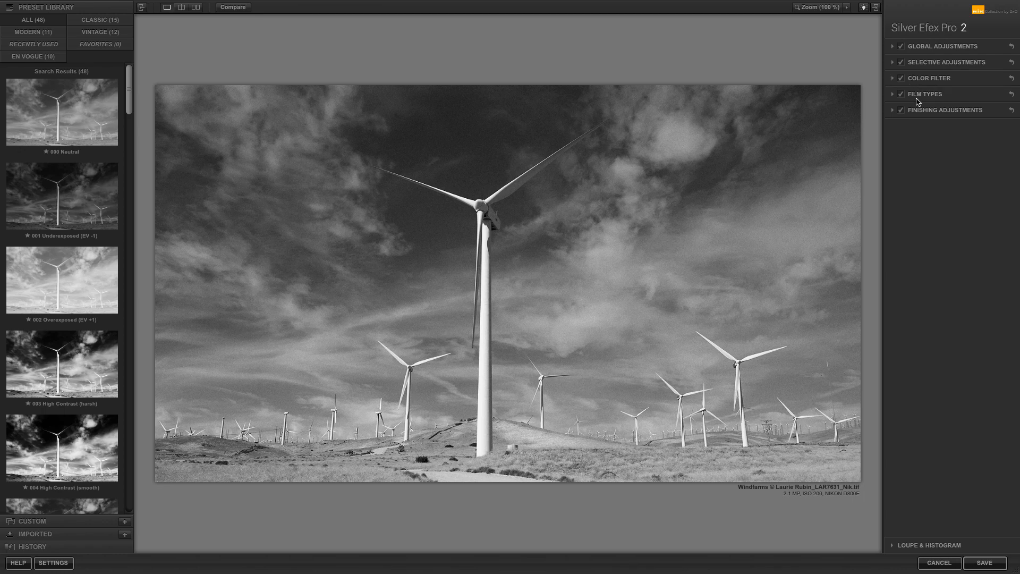
click(925, 93)
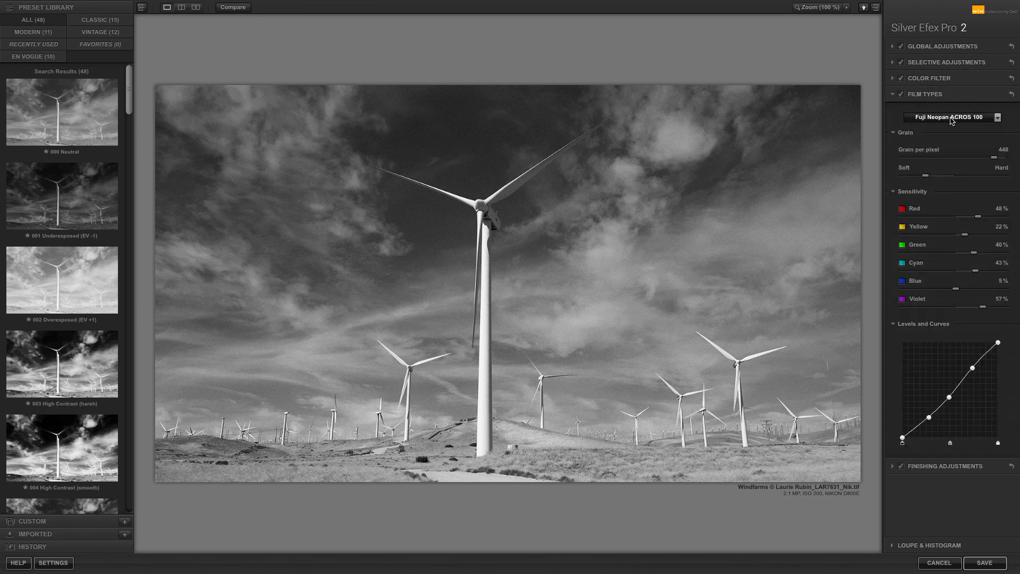